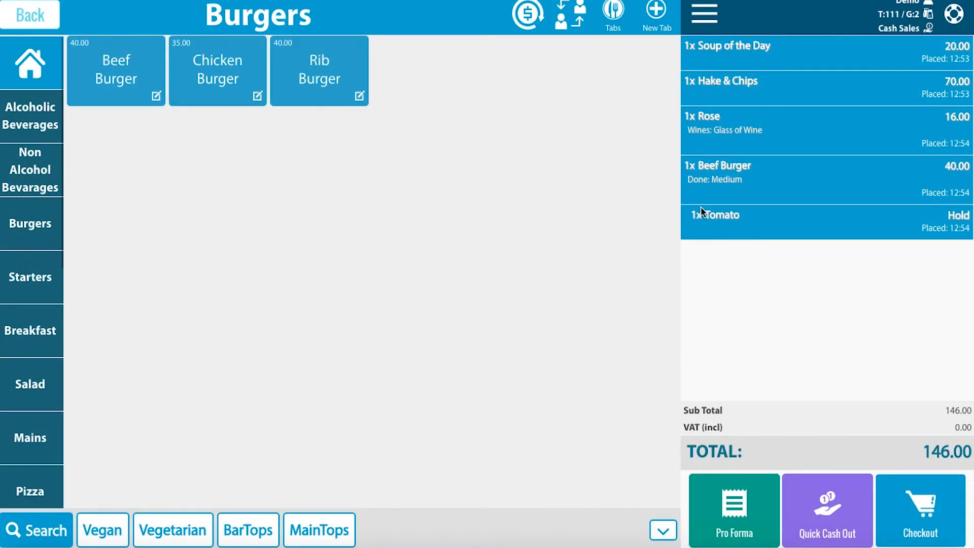
{"action": "mouse_move", "coordinate": [703, 212]}
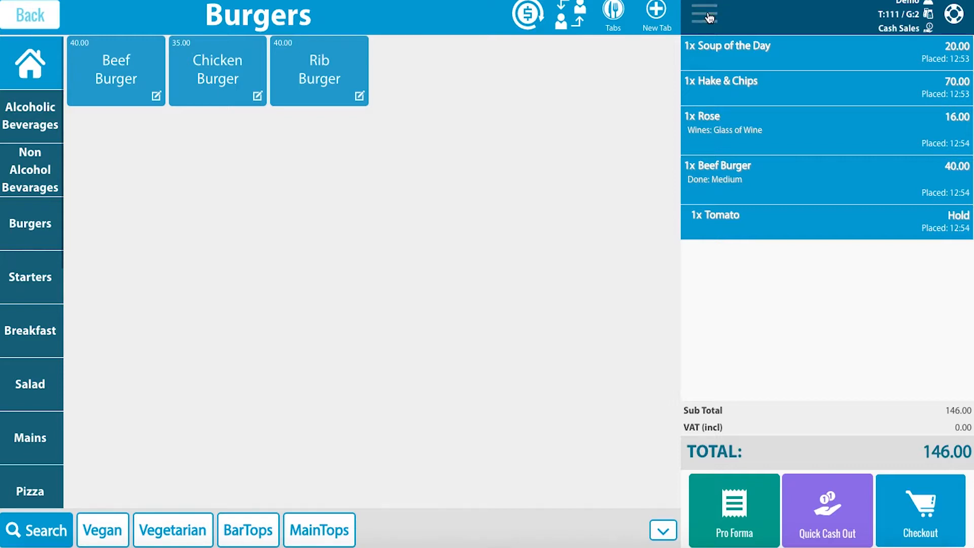
Open the Split Tab dialog for table 111/2 from the tab options menu
{"action": "left_click", "coordinate": [702, 14]}
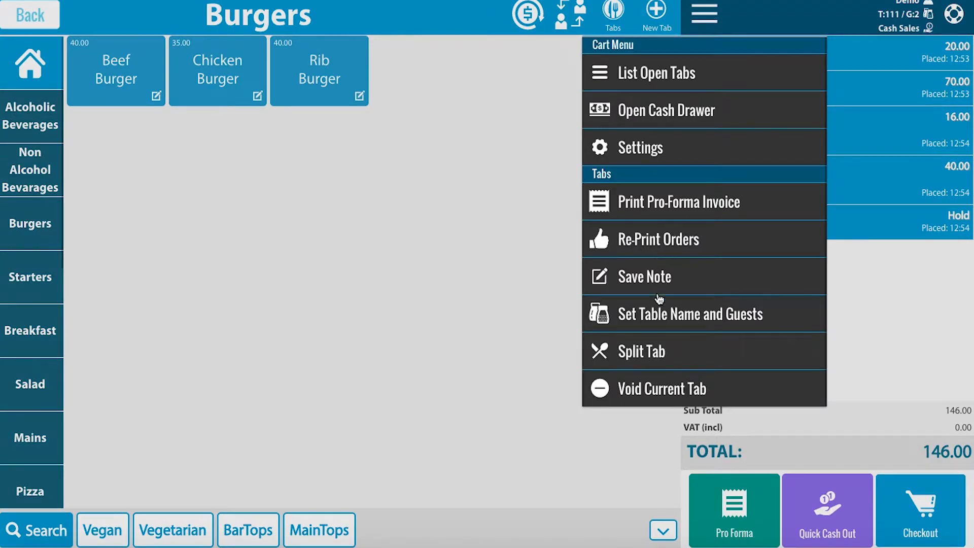
{"action": "mouse_move", "coordinate": [642, 358]}
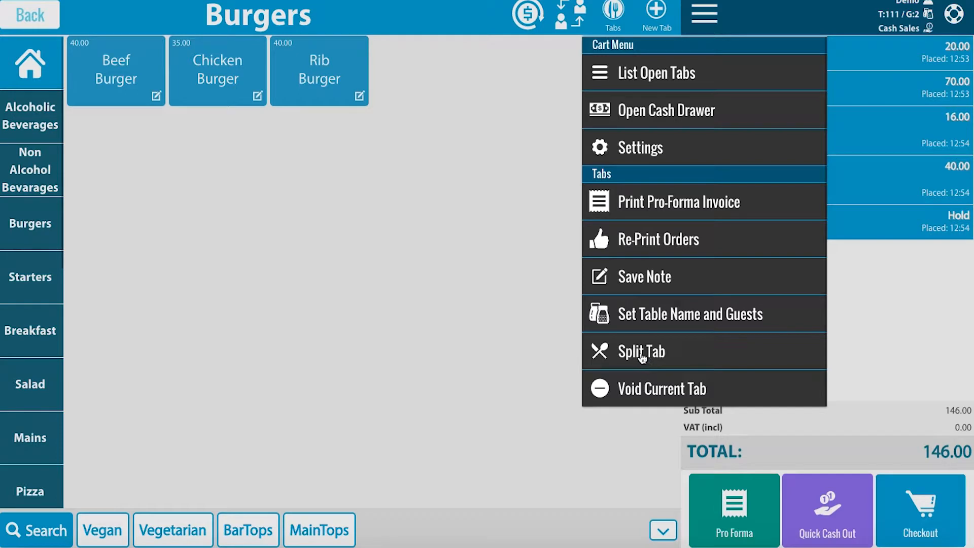
{"action": "left_click", "coordinate": [640, 351]}
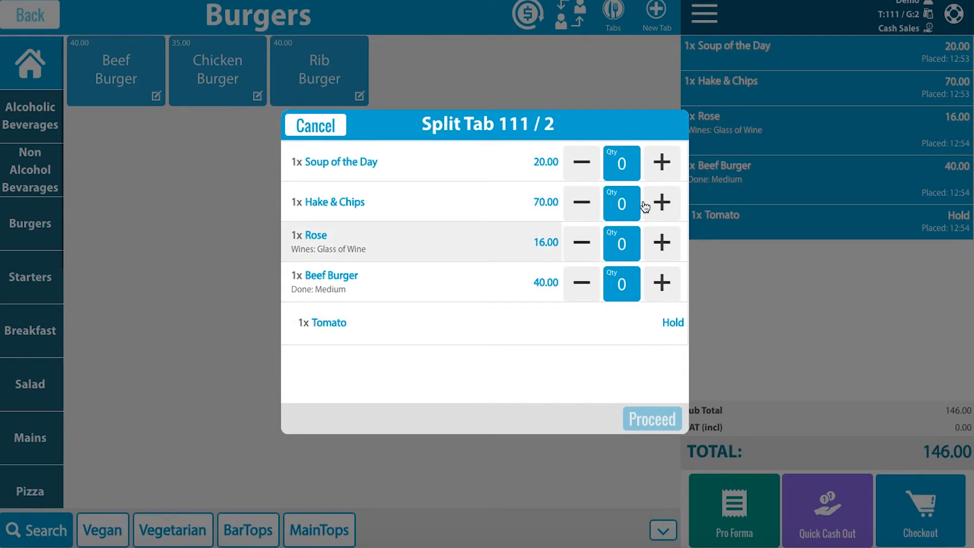
Move one Soup of the Day and one Hake & Chips onto new tab 111.1 and confirm
{"action": "left_click", "coordinate": [661, 162]}
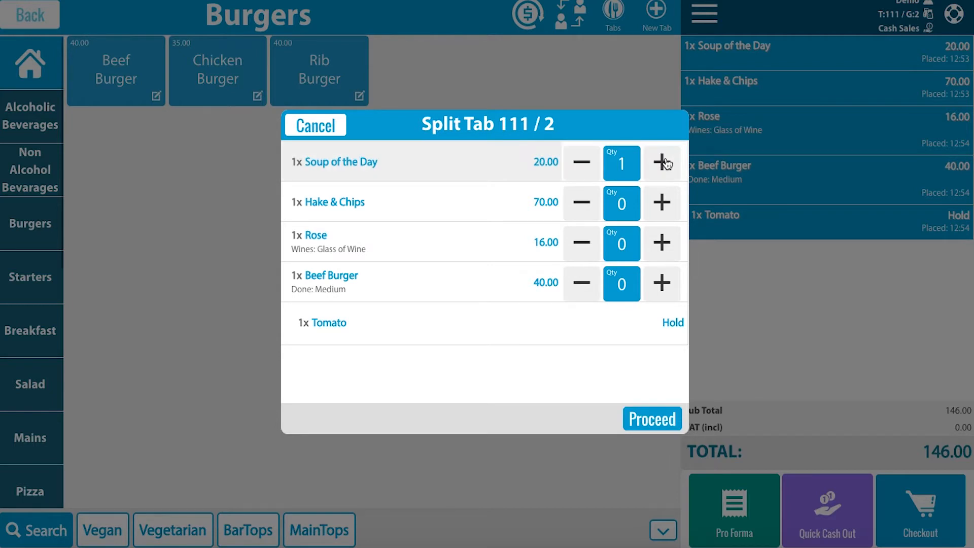
{"action": "left_click", "coordinate": [662, 203]}
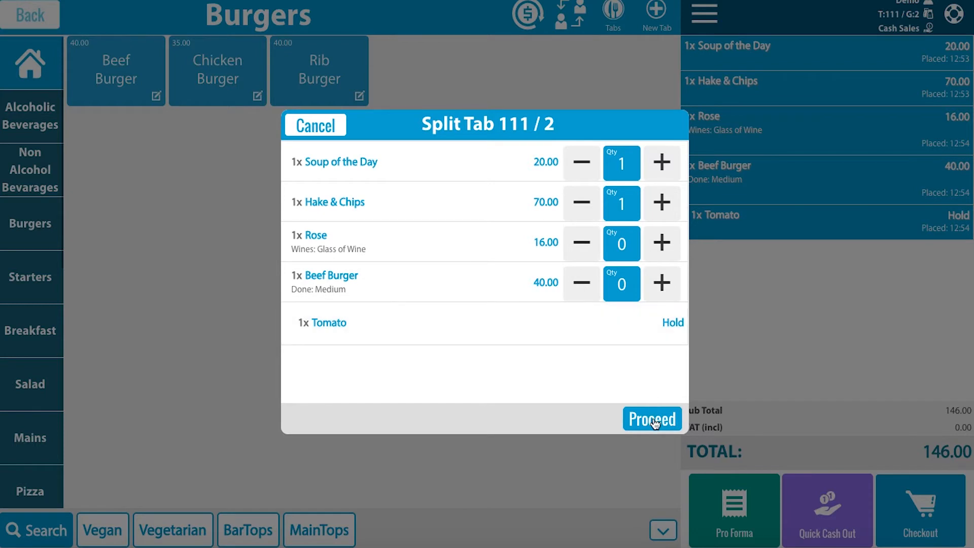
{"action": "left_click", "coordinate": [653, 419]}
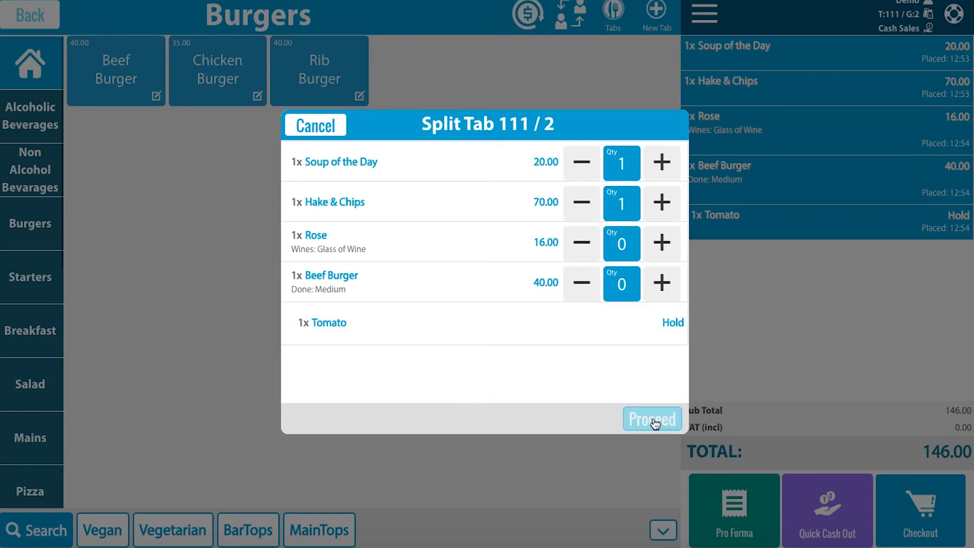
{"action": "left_click", "coordinate": [653, 419]}
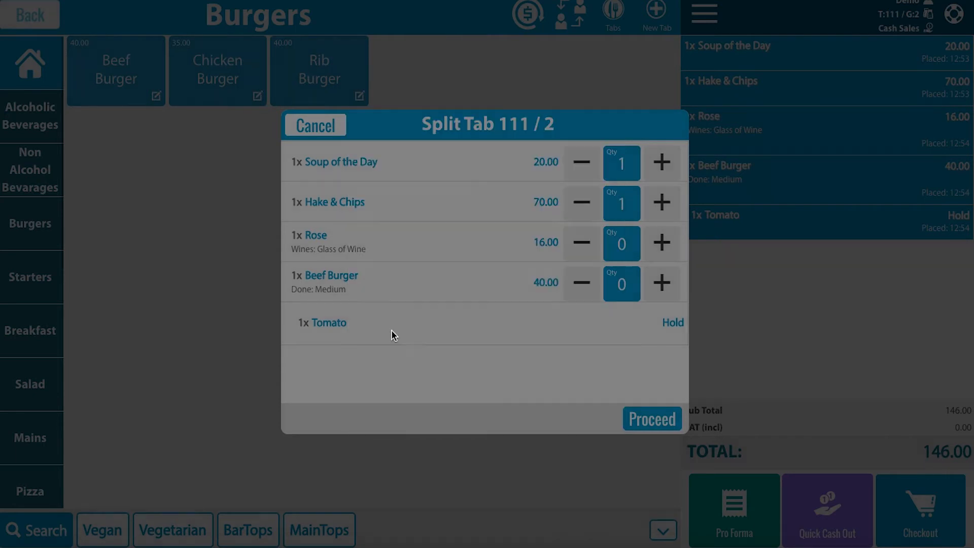
{"action": "left_click", "coordinate": [652, 418]}
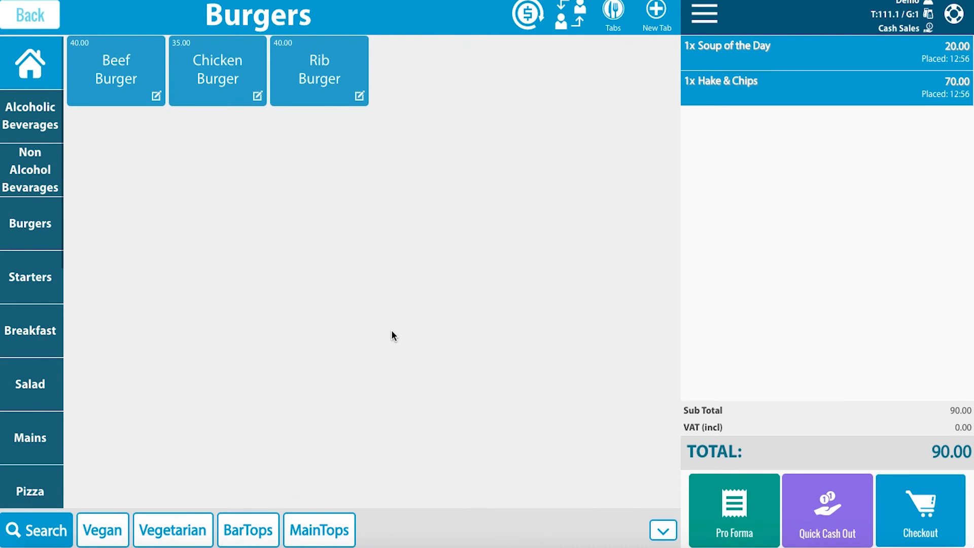
{"action": "mouse_move", "coordinate": [767, 287]}
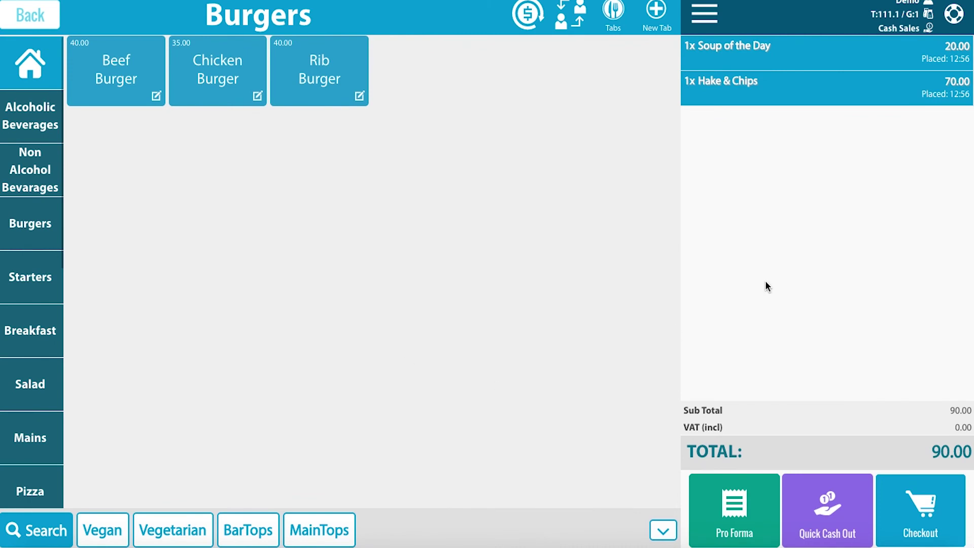